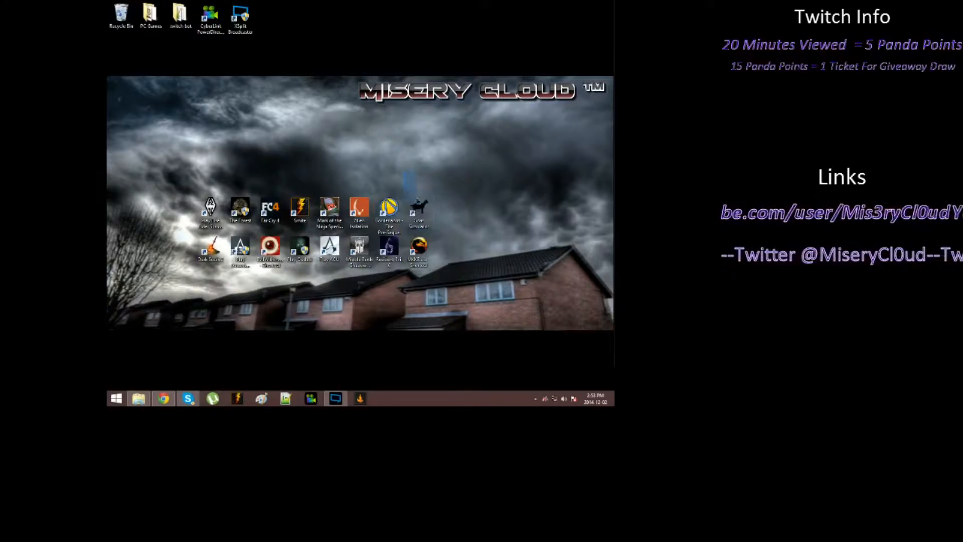
left_click(419, 209)
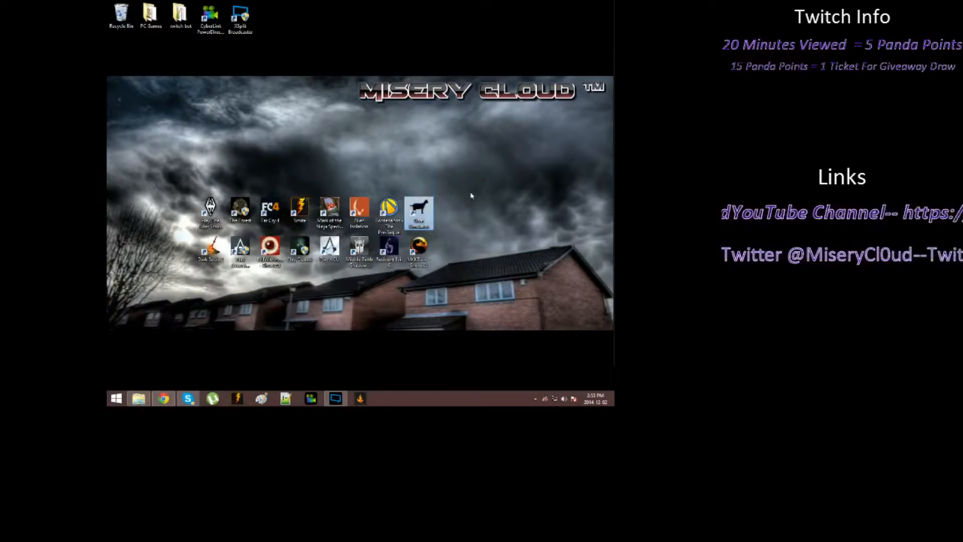
mouse_move(465, 249)
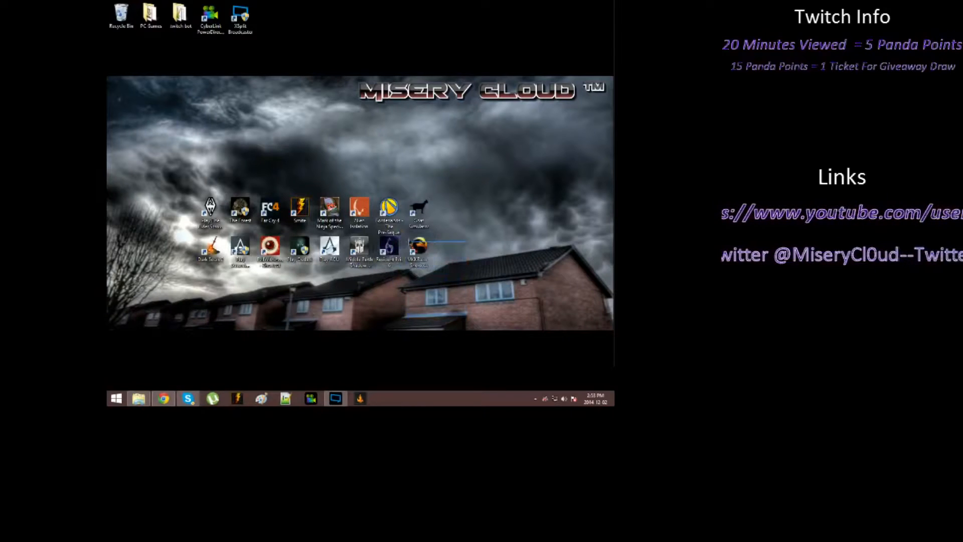
left_click(419, 251)
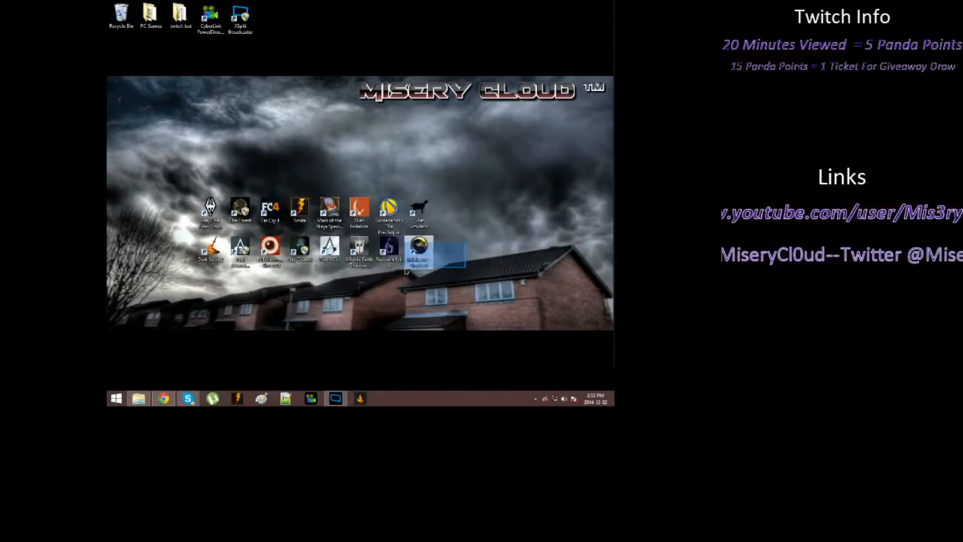